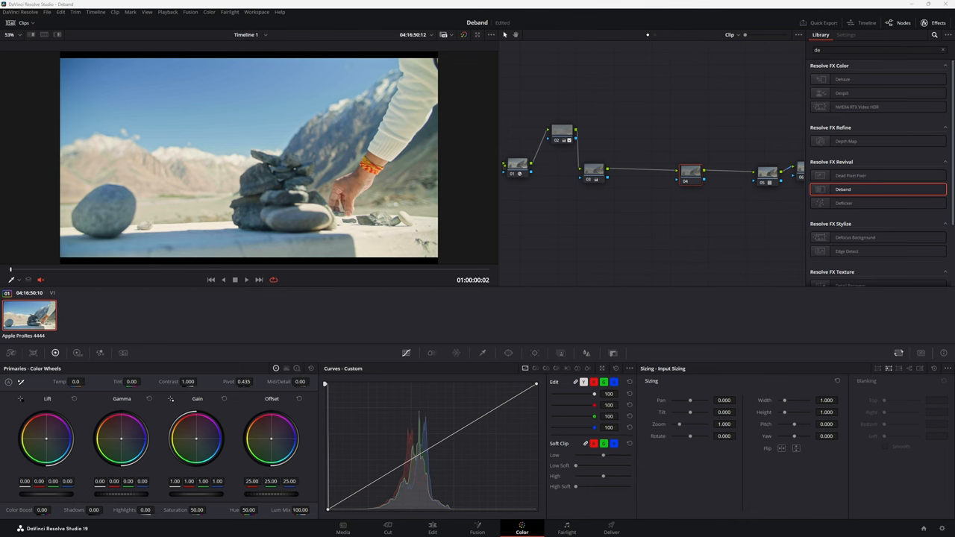
mouse_move(205, 115)
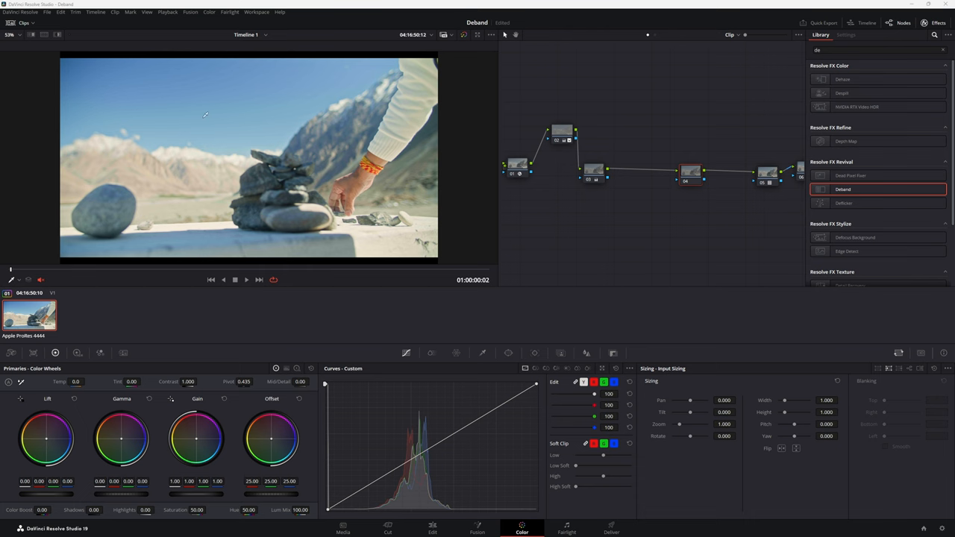
mouse_move(426, 119)
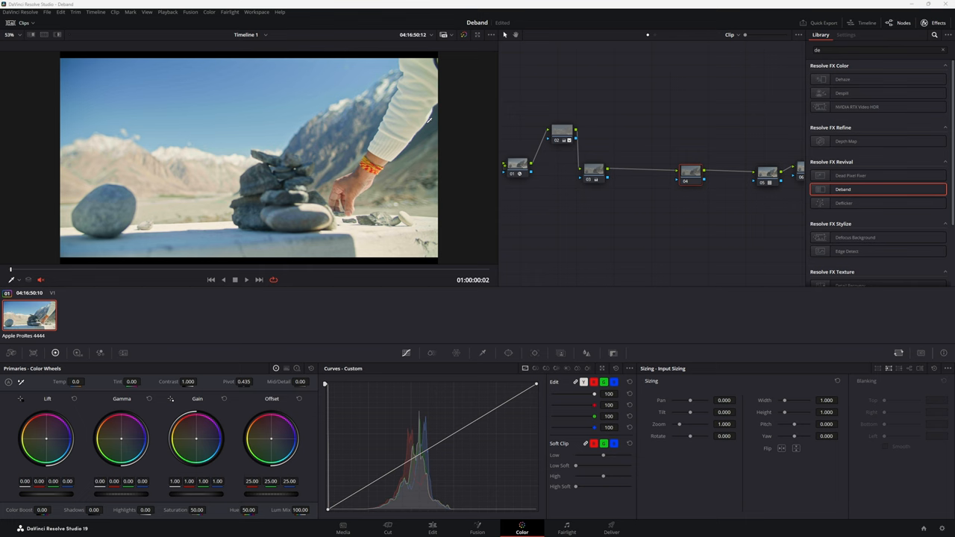
mouse_move(641, 234)
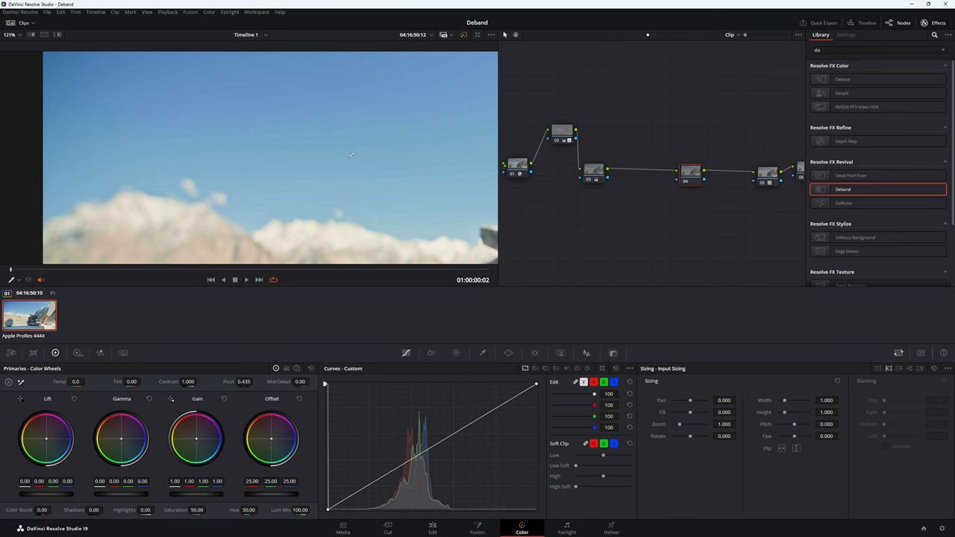
mouse_move(373, 177)
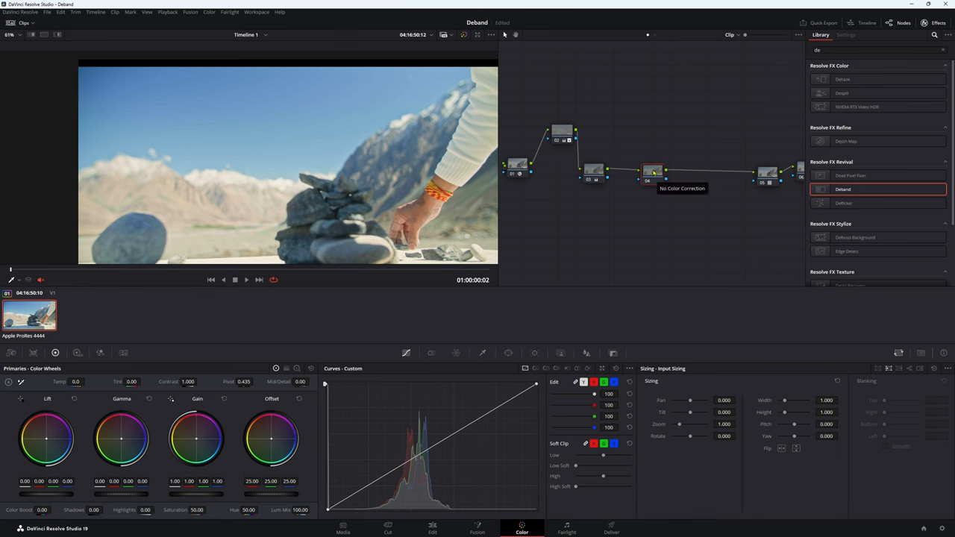
mouse_move(780, 114)
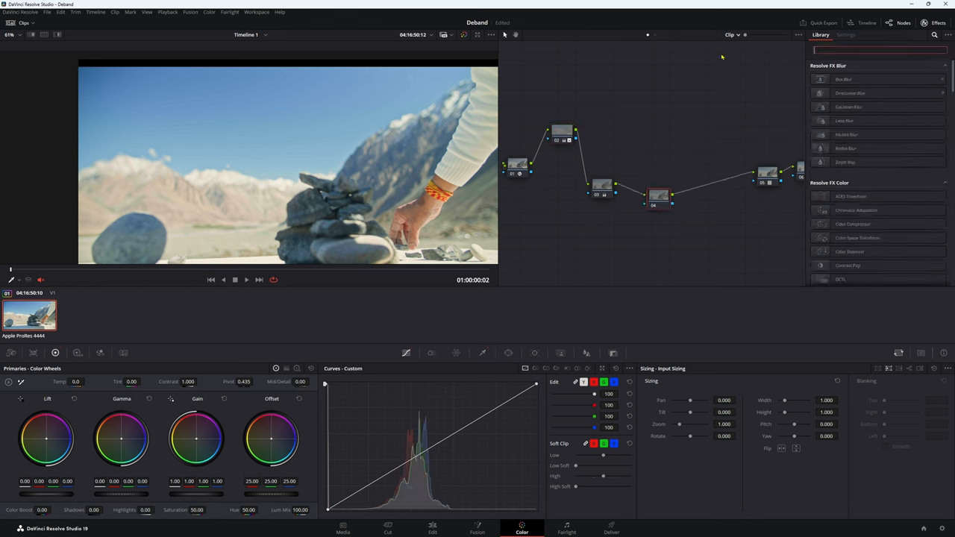
- Find Deband in the Effects Library via 'de' and apply it to node 04
type("de")
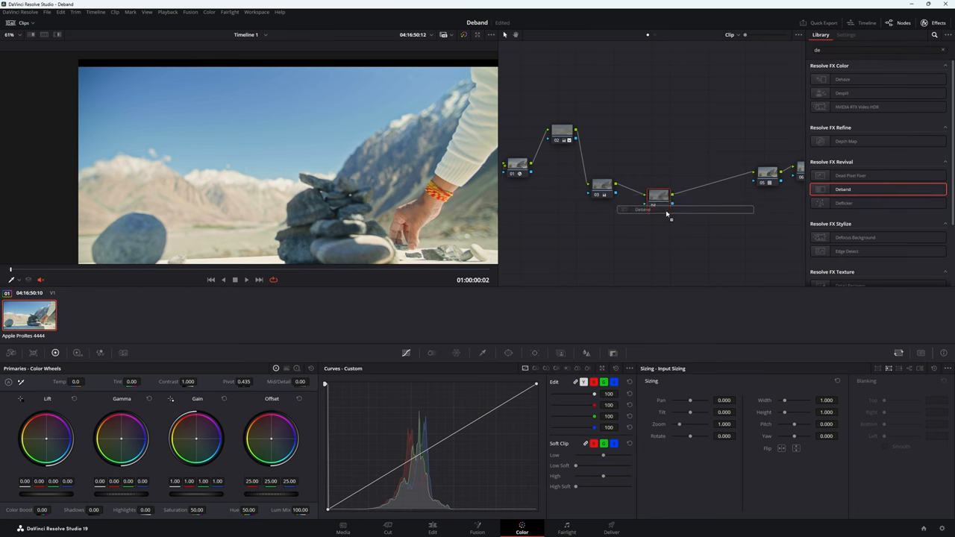
left_click(846, 35)
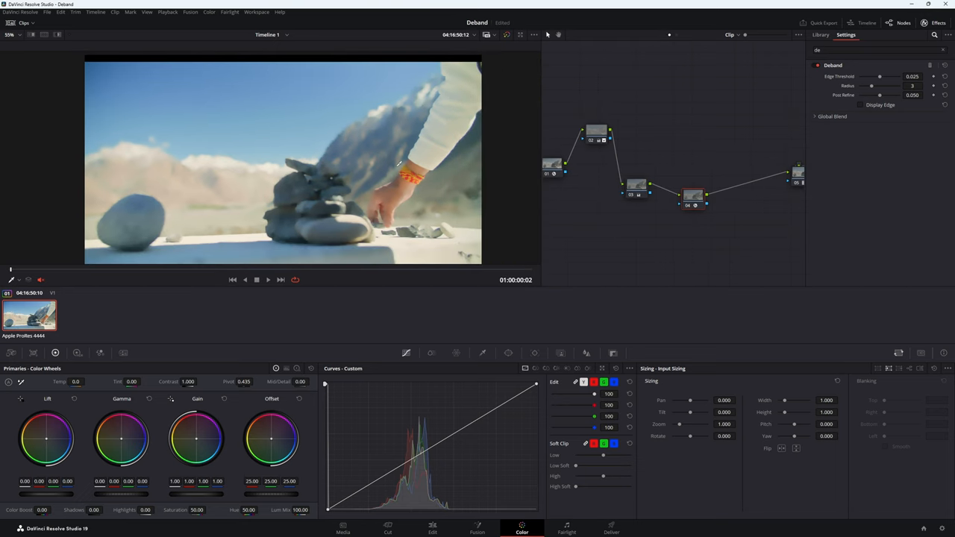
mouse_move(358, 192)
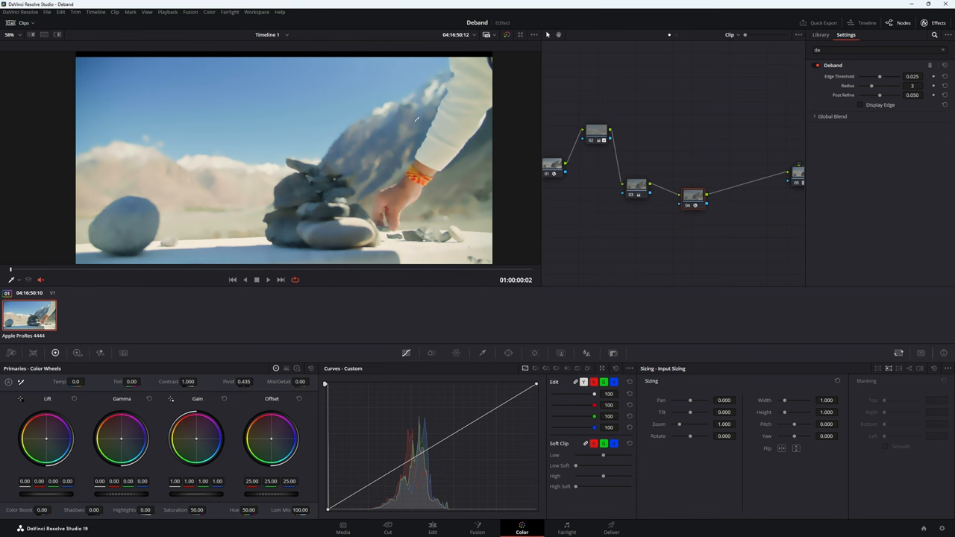
mouse_move(474, 81)
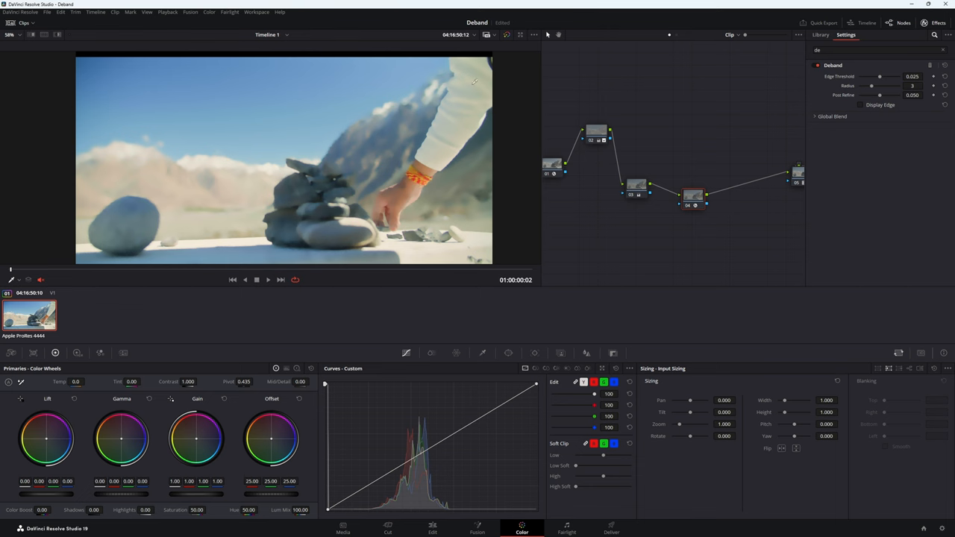
mouse_move(463, 151)
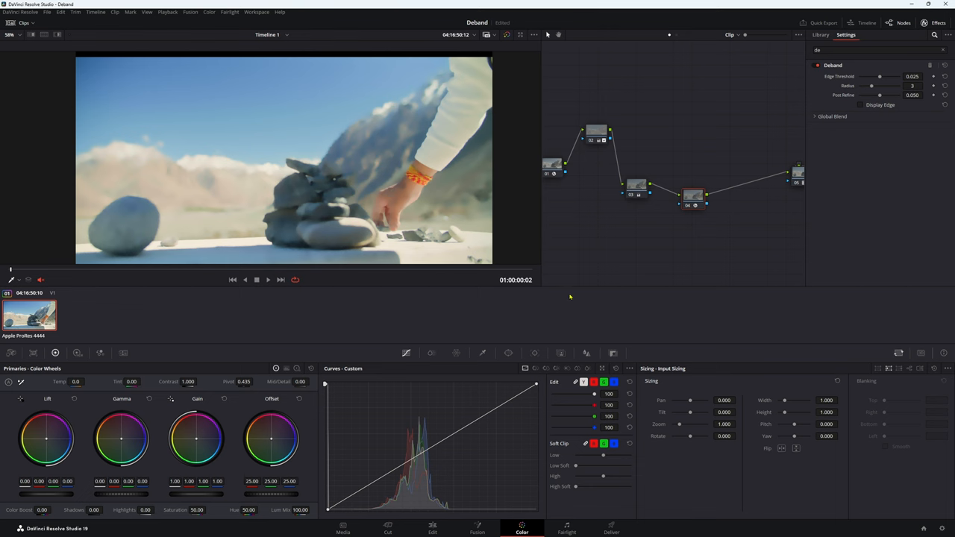
mouse_move(539, 312)
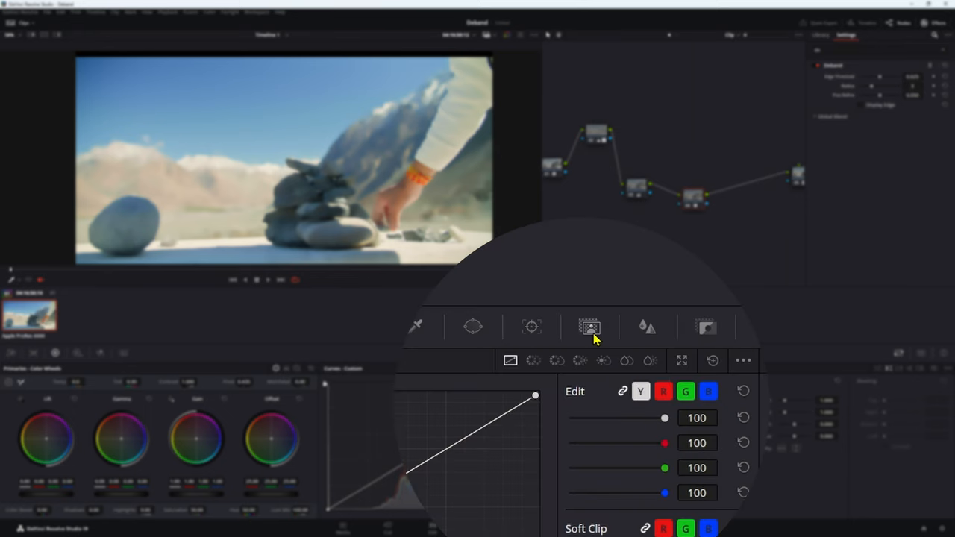
- Show the Magic Mask palette for node 04
left_click(589, 326)
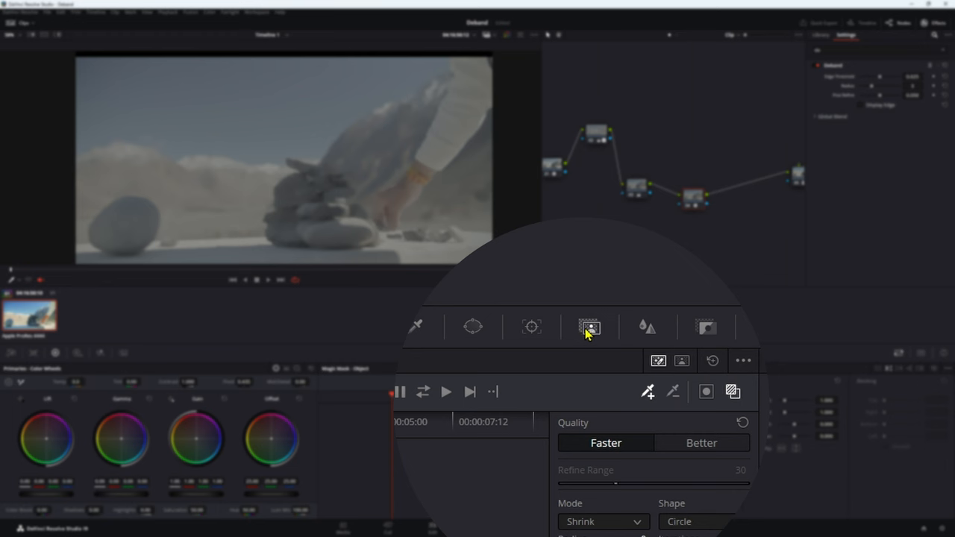
mouse_move(621, 319)
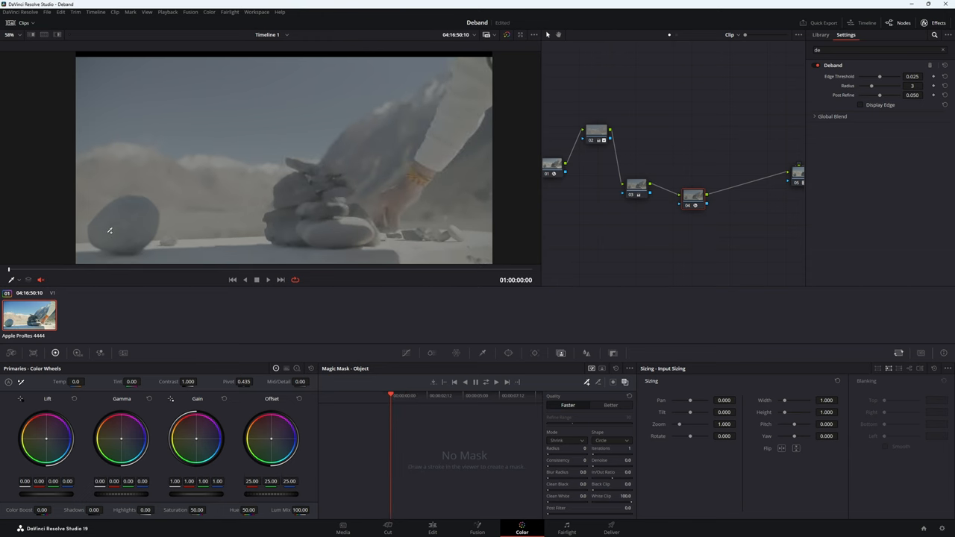
mouse_move(574, 328)
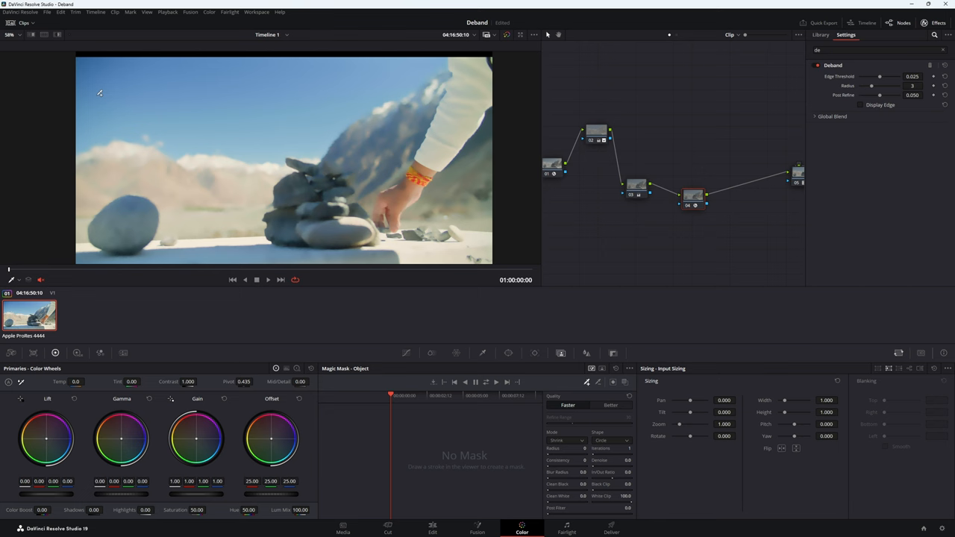
- Paint a Magic Mask stroke across the sky to select it as Stroke 1
left_click_drag(100, 95, 387, 85)
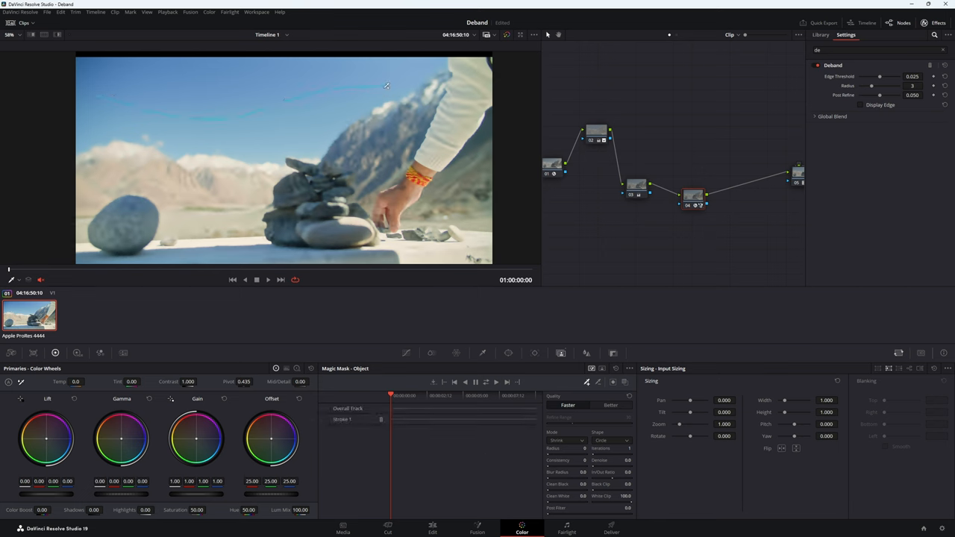
mouse_move(625, 333)
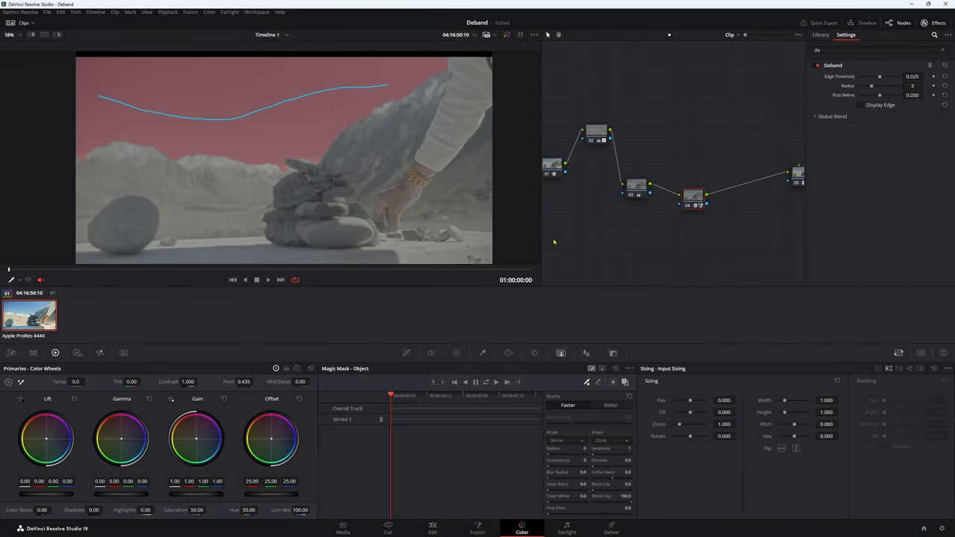
mouse_move(615, 252)
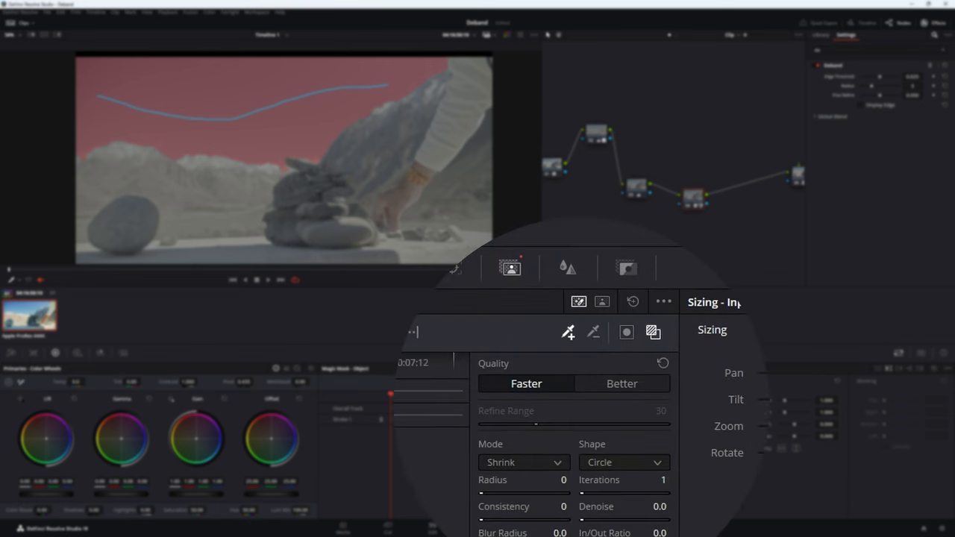
mouse_move(528, 332)
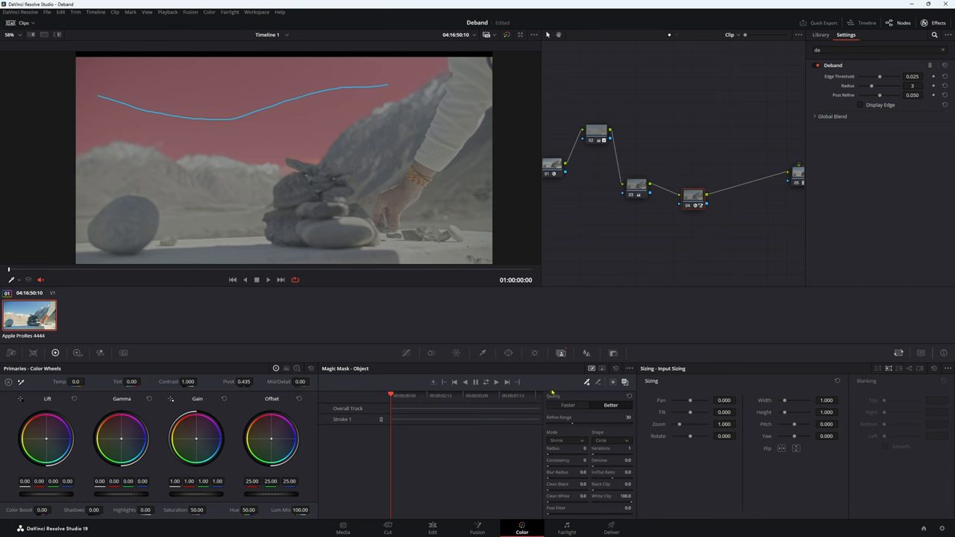
mouse_move(221, 273)
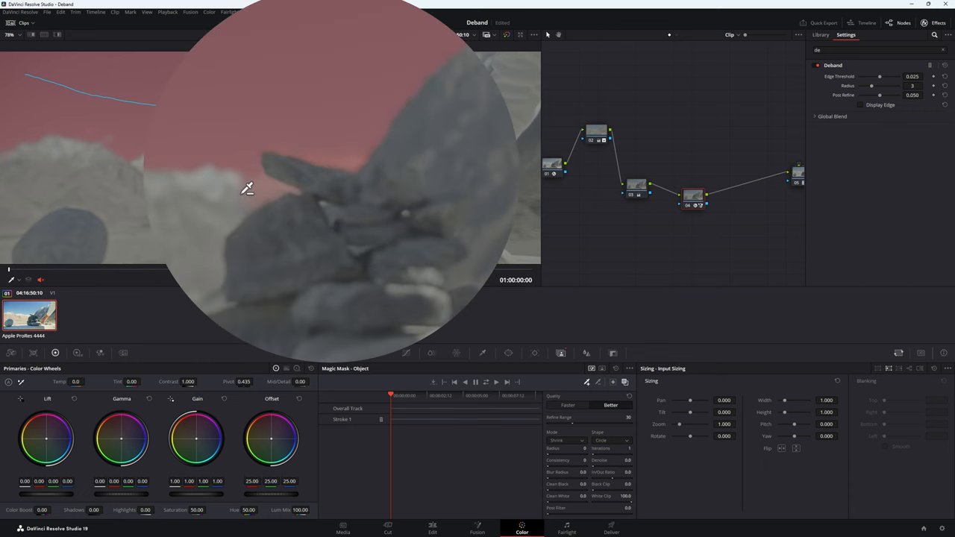
- Add subtract strokes keeping the rock cairn and the hand out of the sky mask
left_click_drag(246, 198, 267, 196)
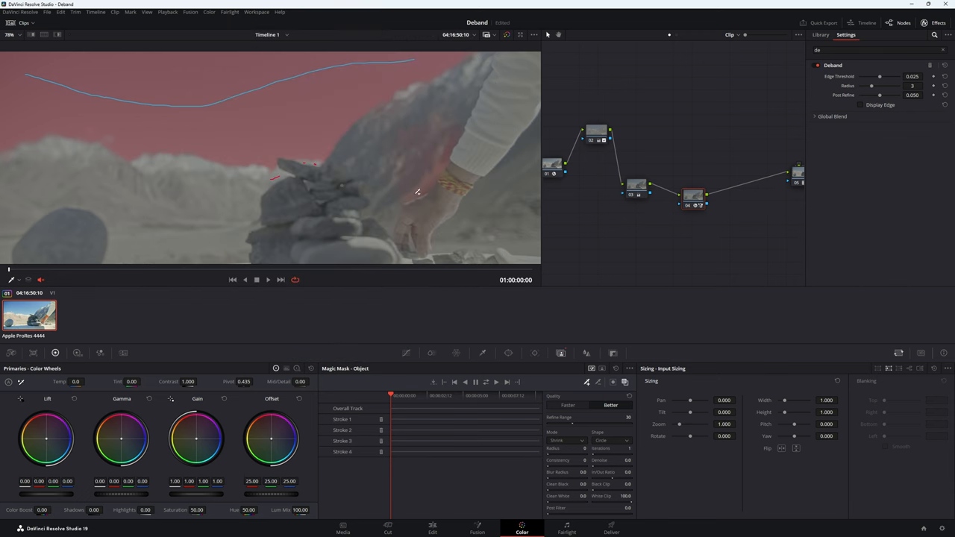
left_click_drag(410, 198, 443, 162)
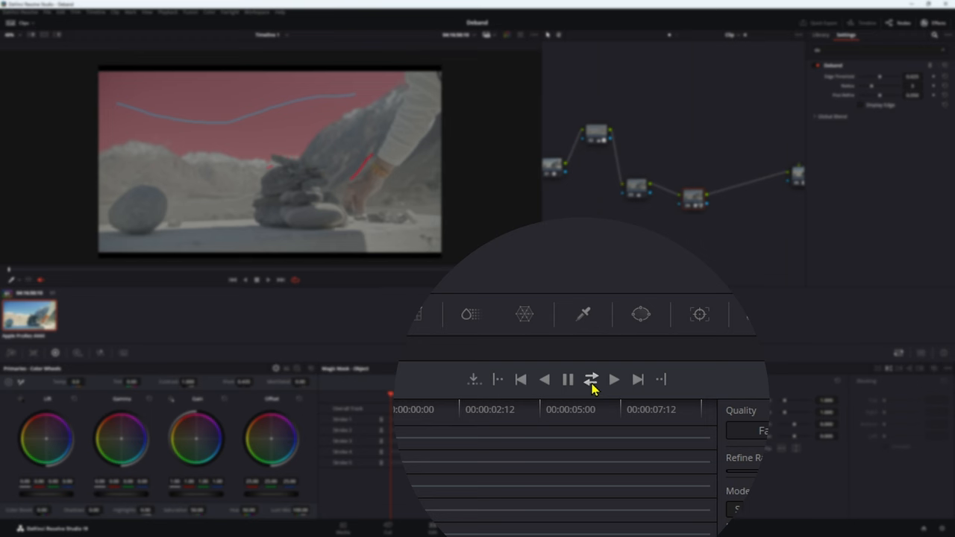
- Track the sky mask forward and backward across the whole clip
left_click(591, 379)
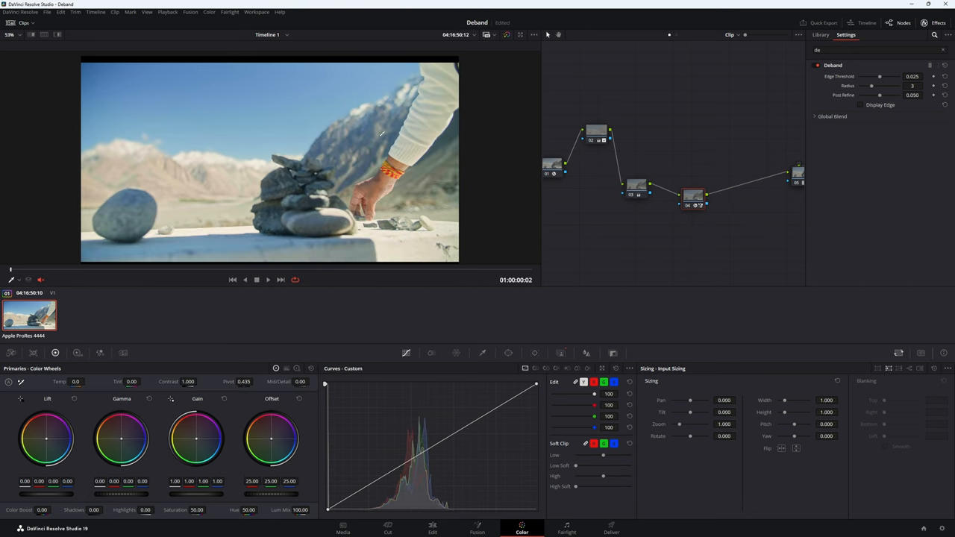
mouse_move(465, 122)
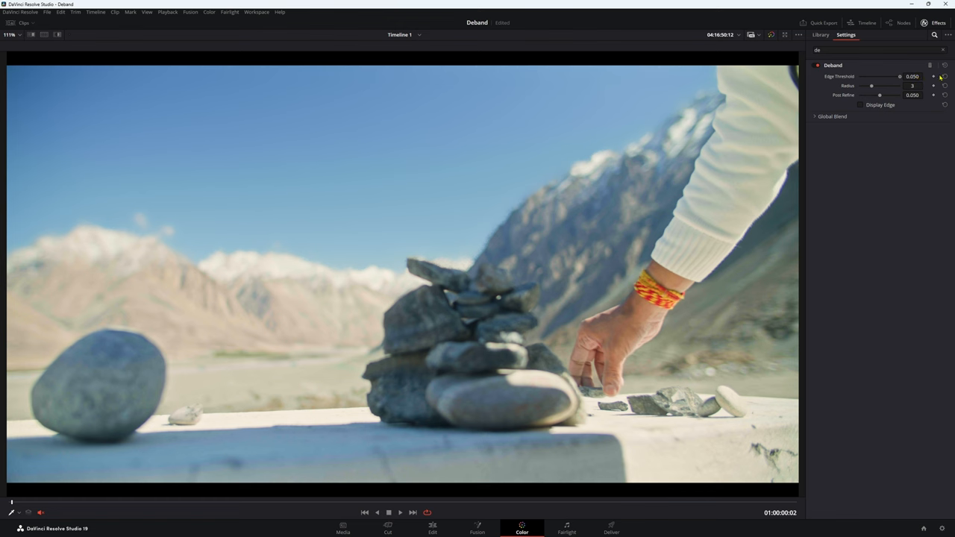
- Lower Deband edge threshold to about 0.013, comparing against the default 0.050
left_click_drag(899, 76, 869, 76)
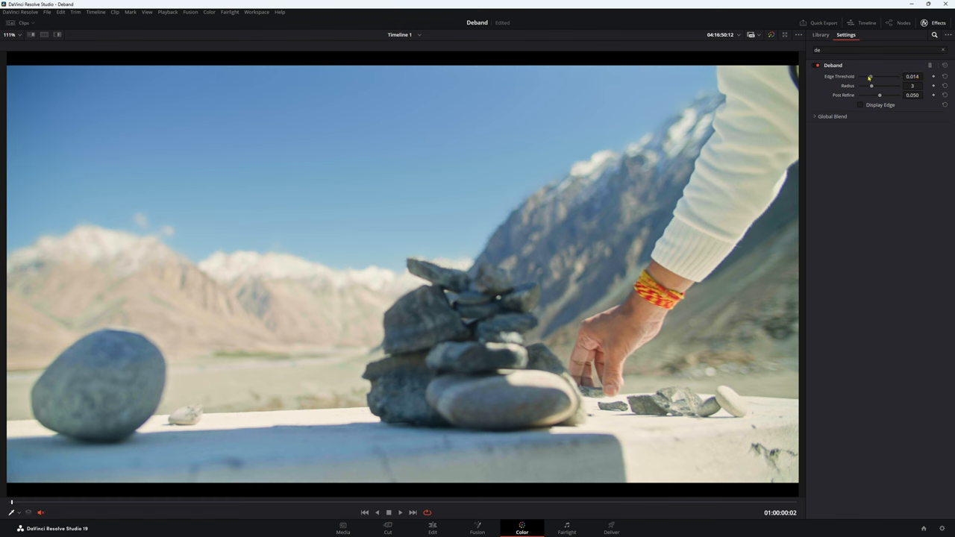
left_click_drag(871, 77, 865, 76)
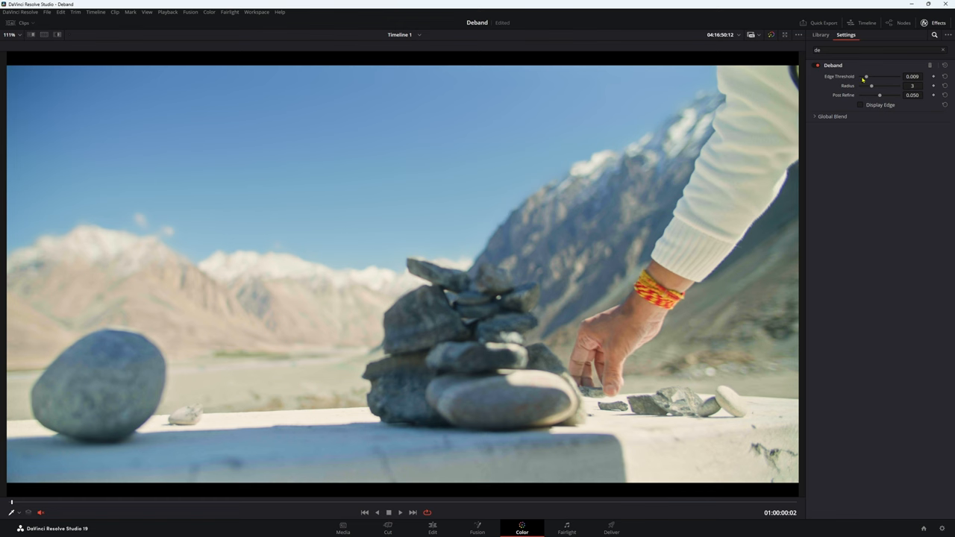
left_click_drag(865, 76, 899, 76)
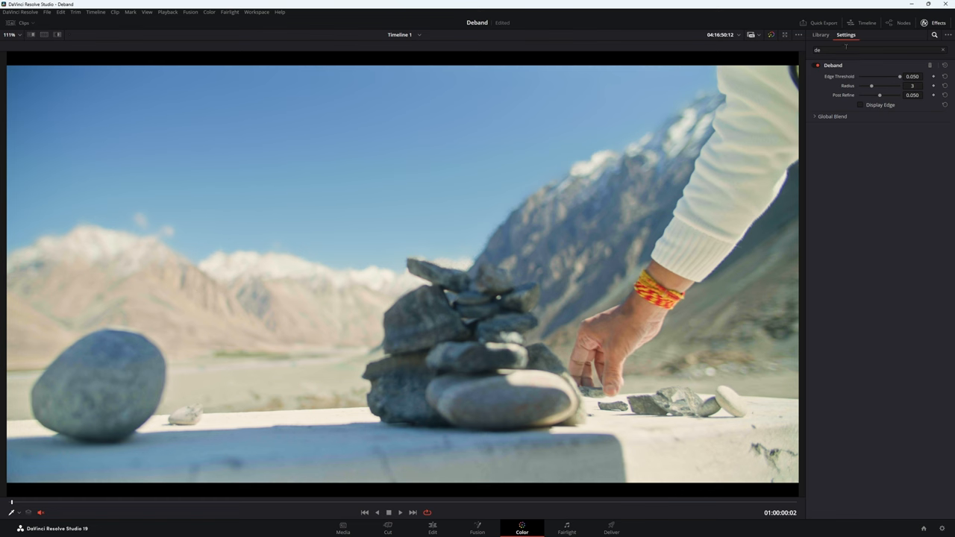
left_click_drag(900, 76, 866, 76)
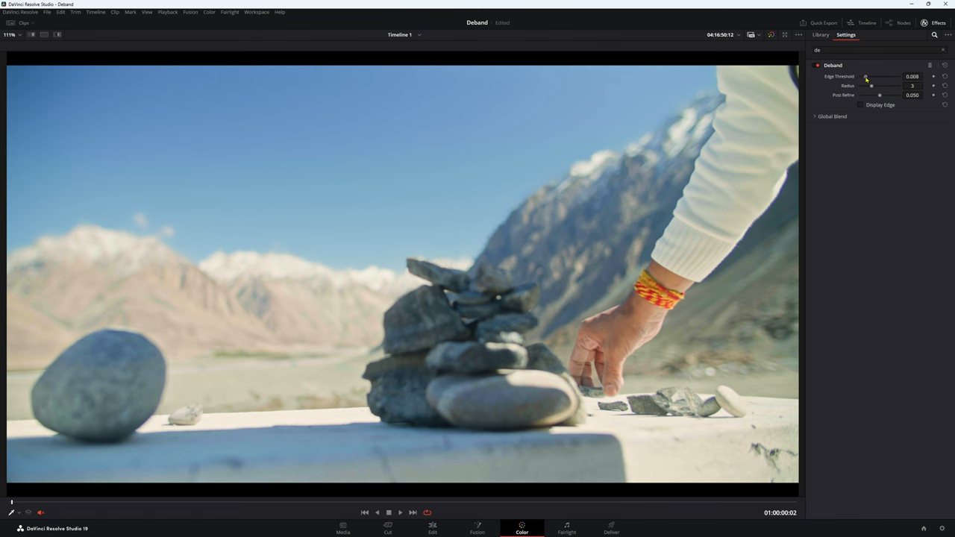
left_click_drag(865, 76, 870, 76)
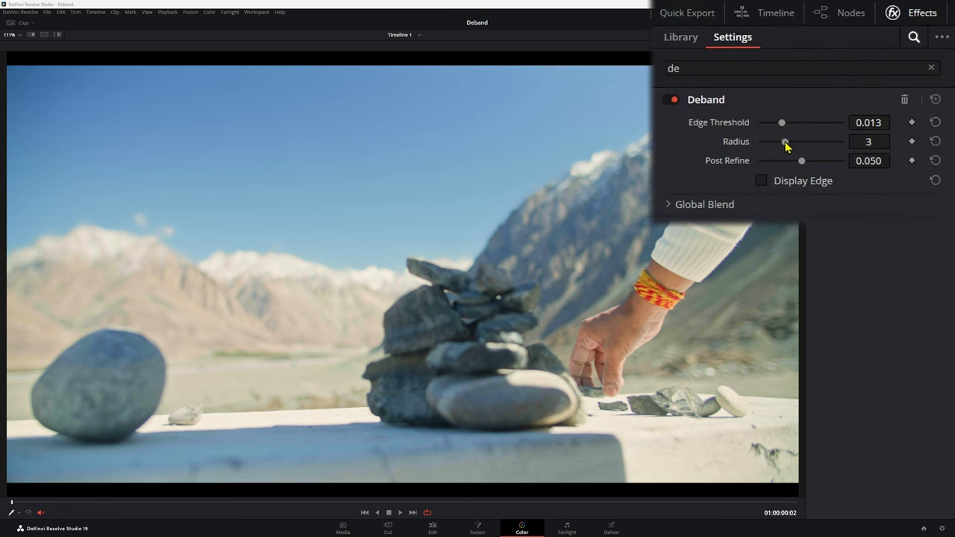
- Sweep the Deband radius through 0 and 5 up to its maximum of 10
left_click_drag(784, 141, 762, 141)
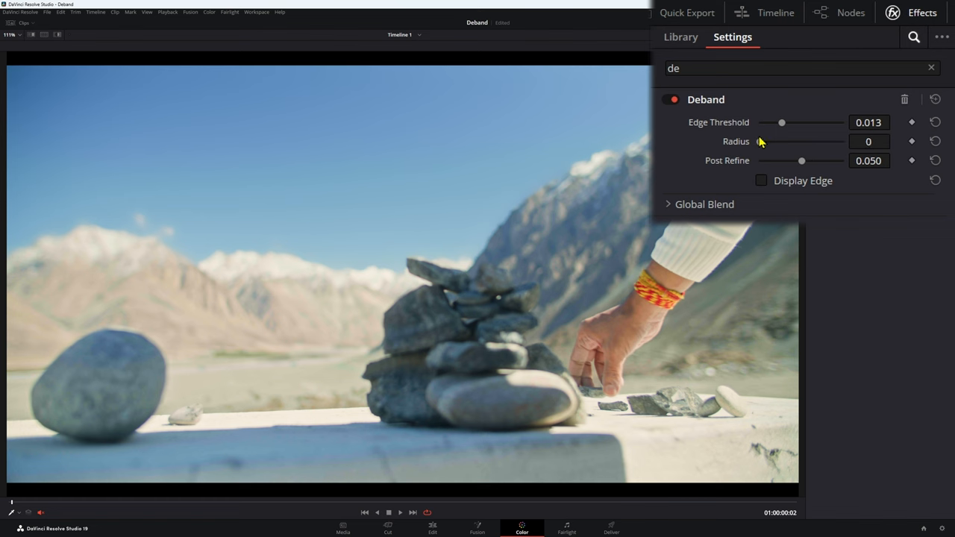
left_click_drag(761, 141, 802, 141)
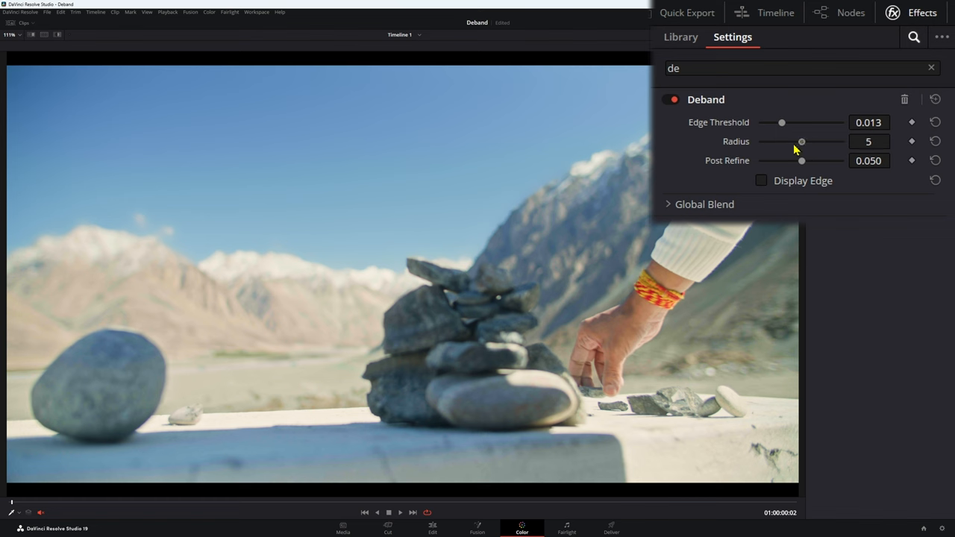
left_click_drag(801, 142, 843, 141)
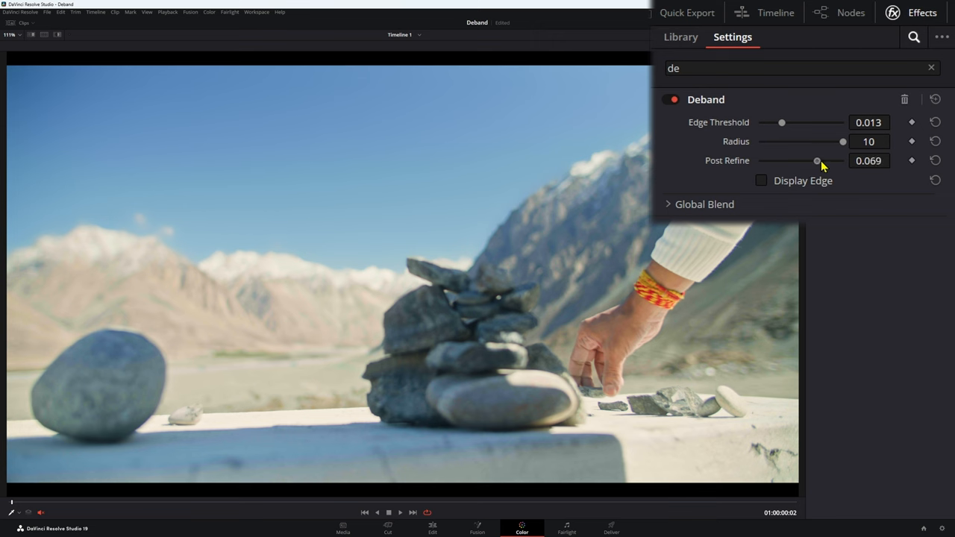
- Try post refine at 0.100 and bring it back down to 0.000
left_click_drag(816, 160, 843, 161)
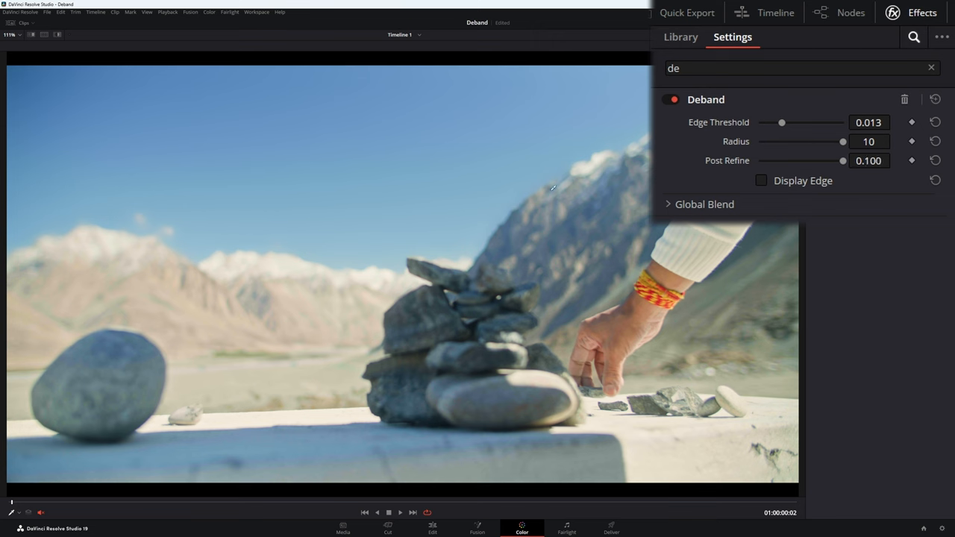
left_click_drag(843, 160, 759, 160)
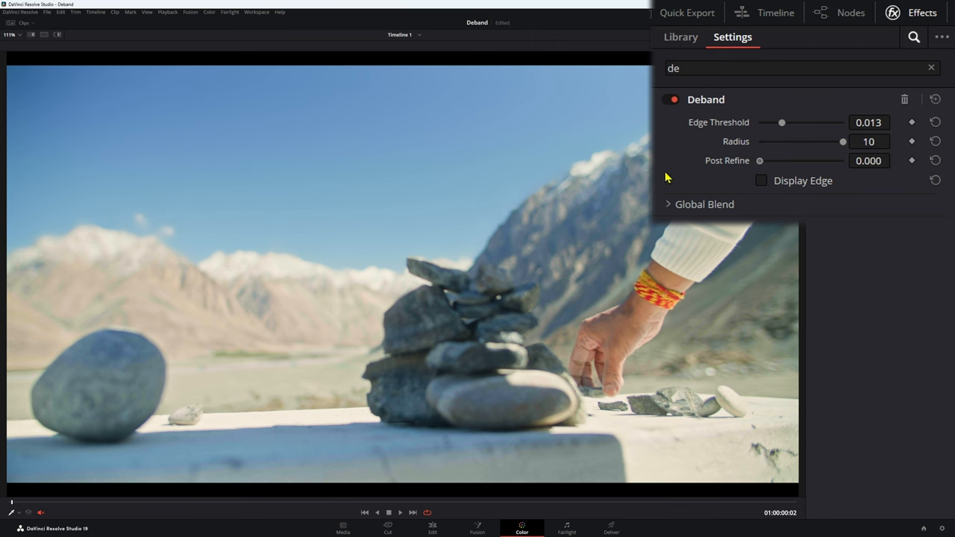
mouse_move(524, 179)
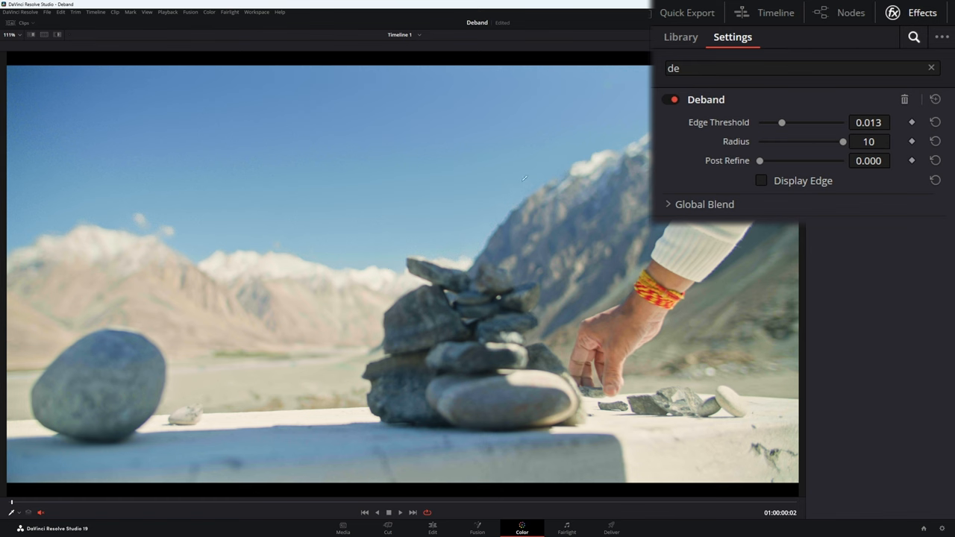
mouse_move(541, 229)
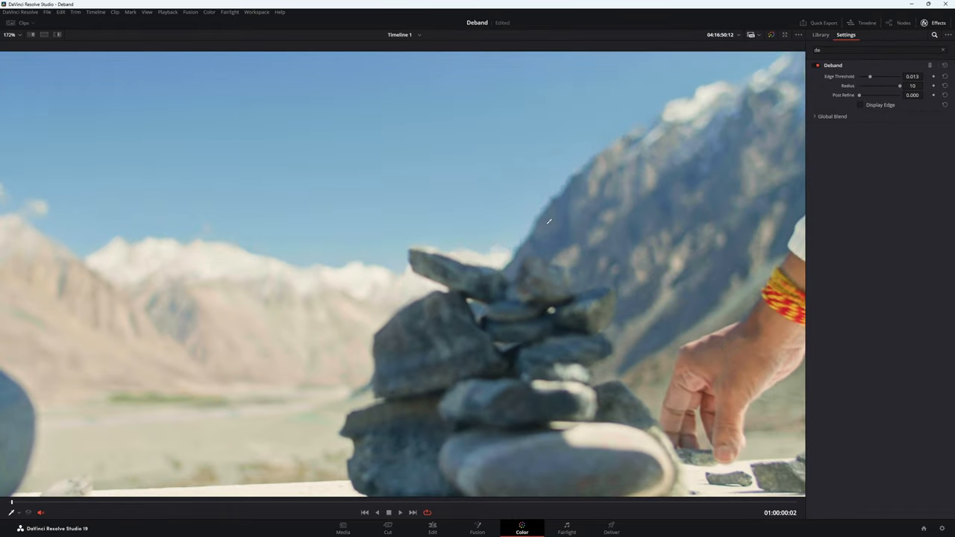
mouse_move(536, 204)
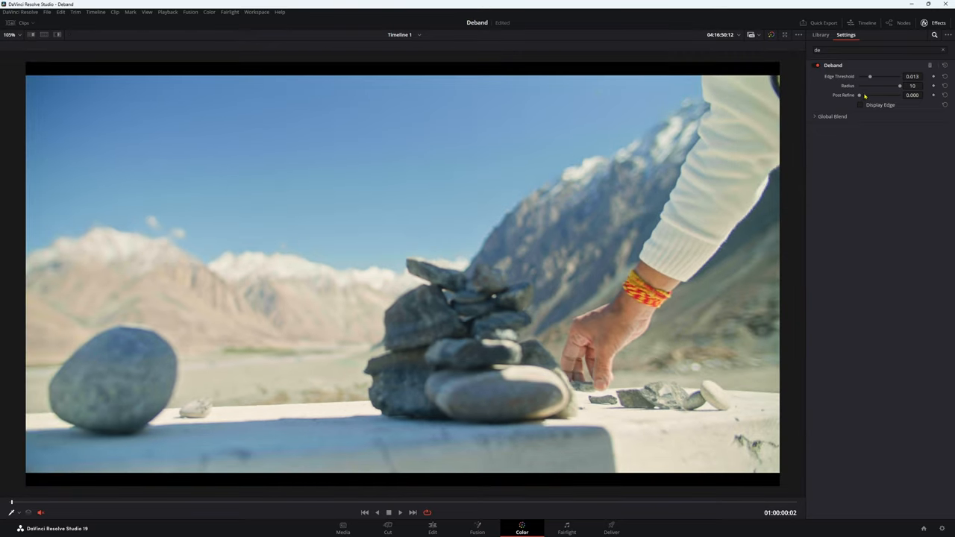
- Set post refine near 0.100 and edge threshold to 0.005, then hide the edge view
left_click_drag(862, 95, 880, 94)
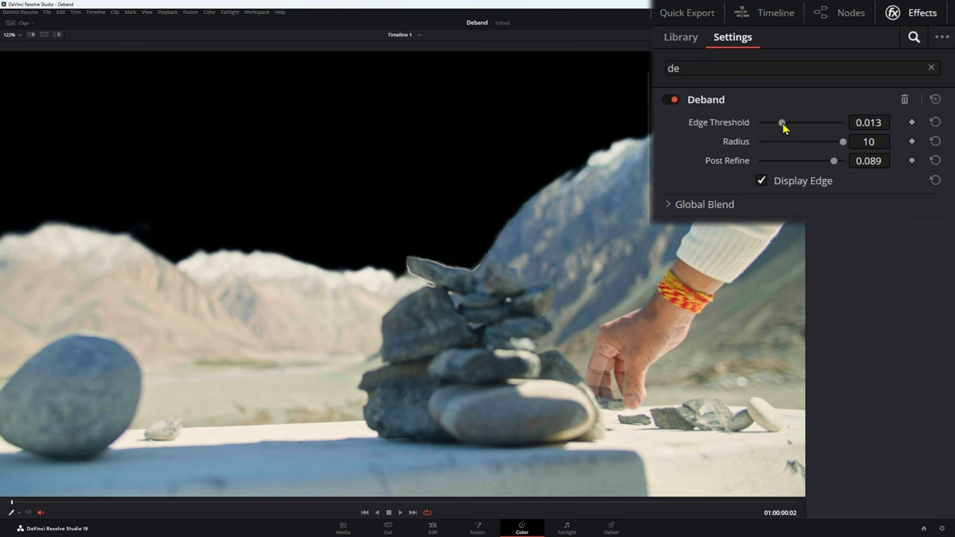
left_click_drag(783, 122, 759, 122)
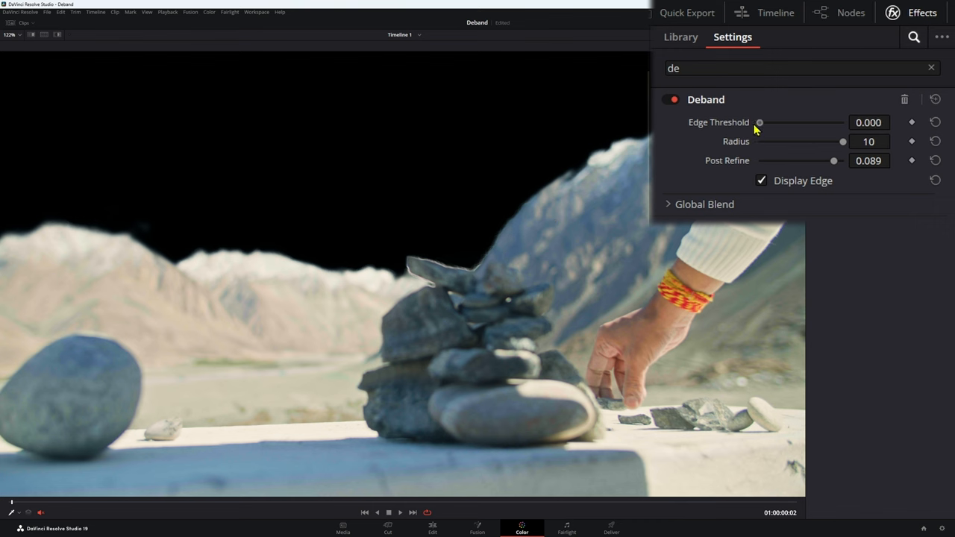
left_click_drag(843, 141, 760, 141)
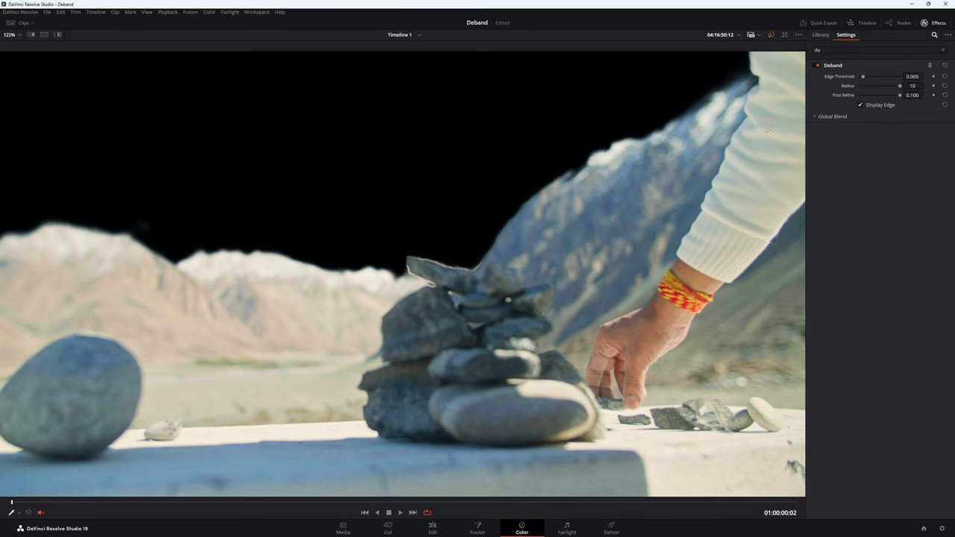
left_click(861, 104)
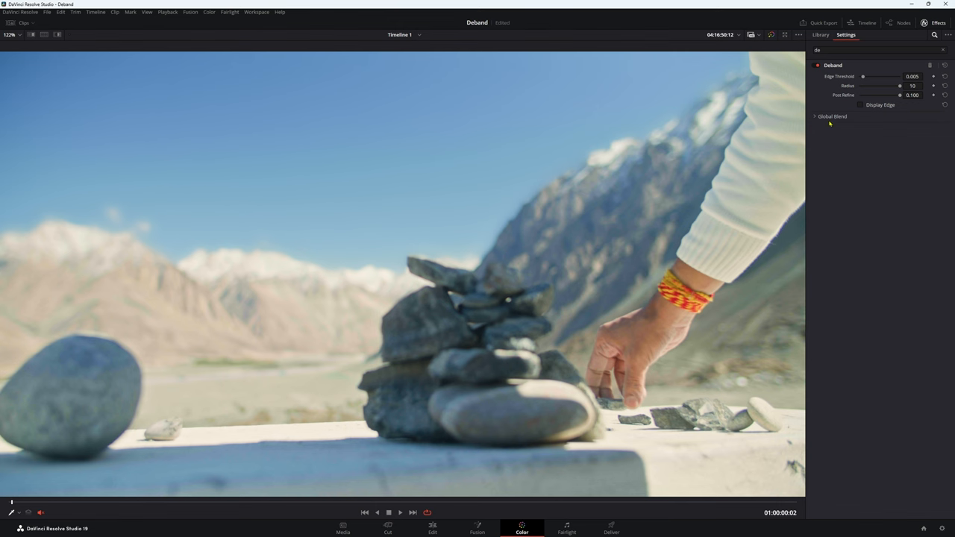
- Drop Deband's Global Blend from 1.000 to 0.000 to fade the effect out
left_click(814, 116)
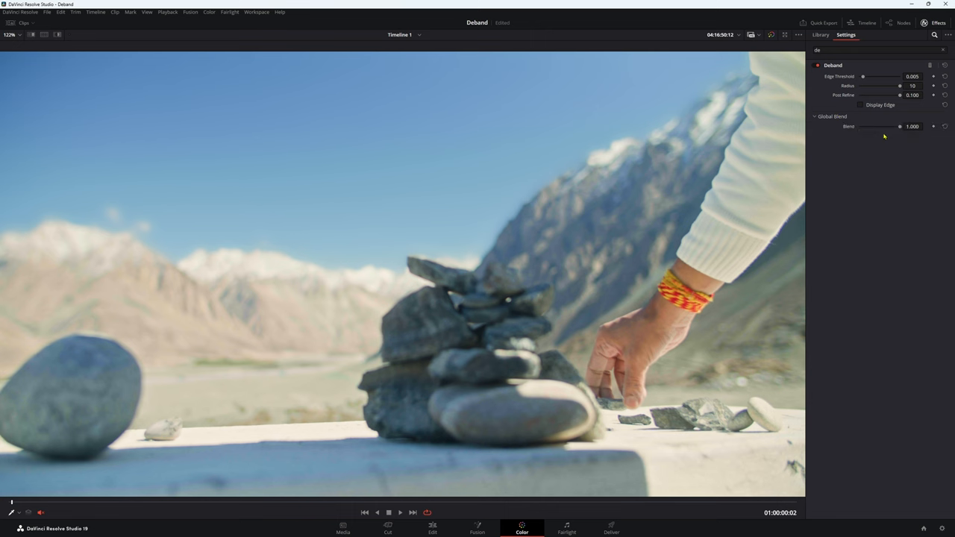
left_click_drag(899, 126, 860, 126)
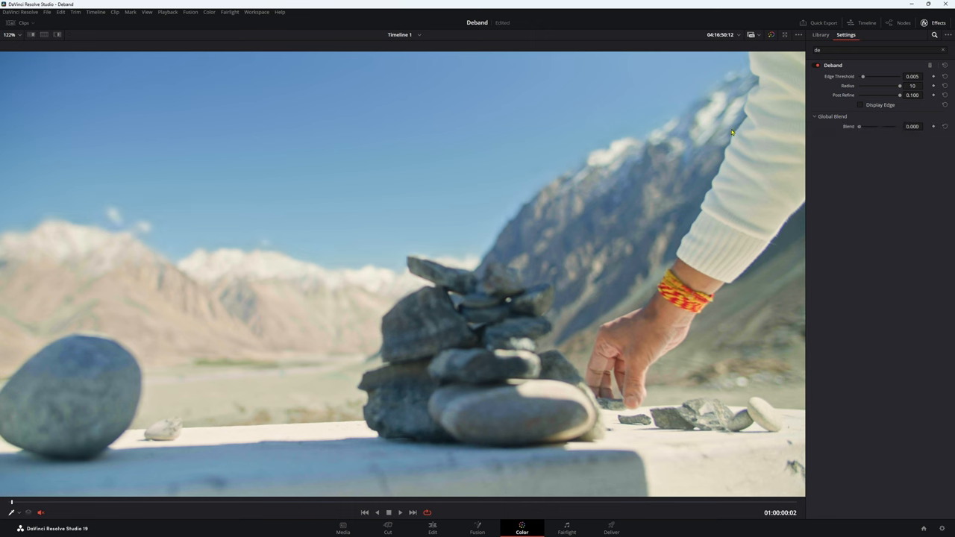
mouse_move(890, 118)
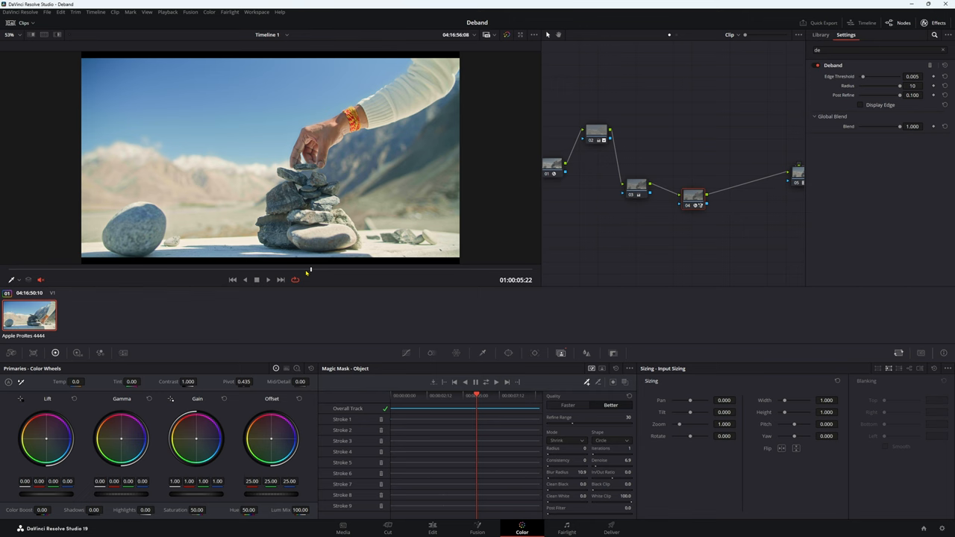
mouse_move(435, 306)
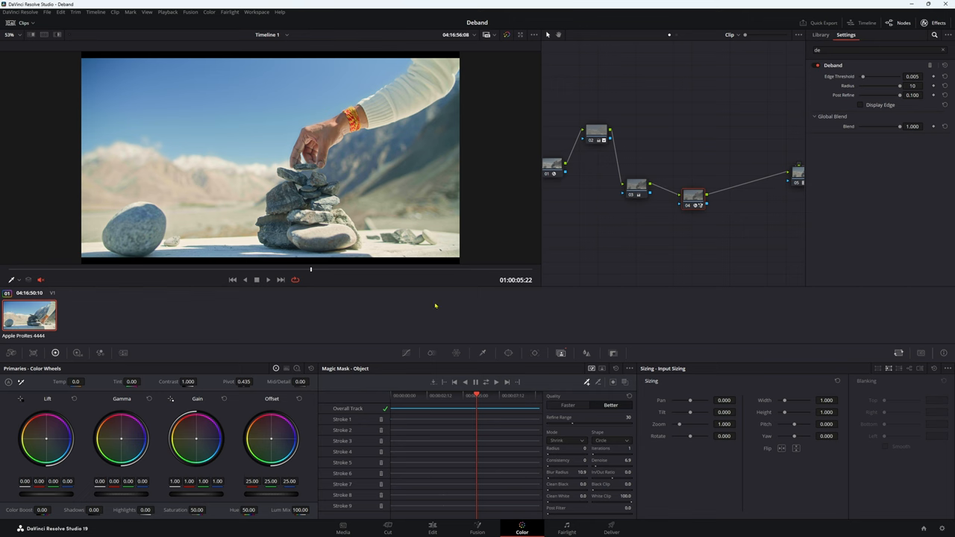